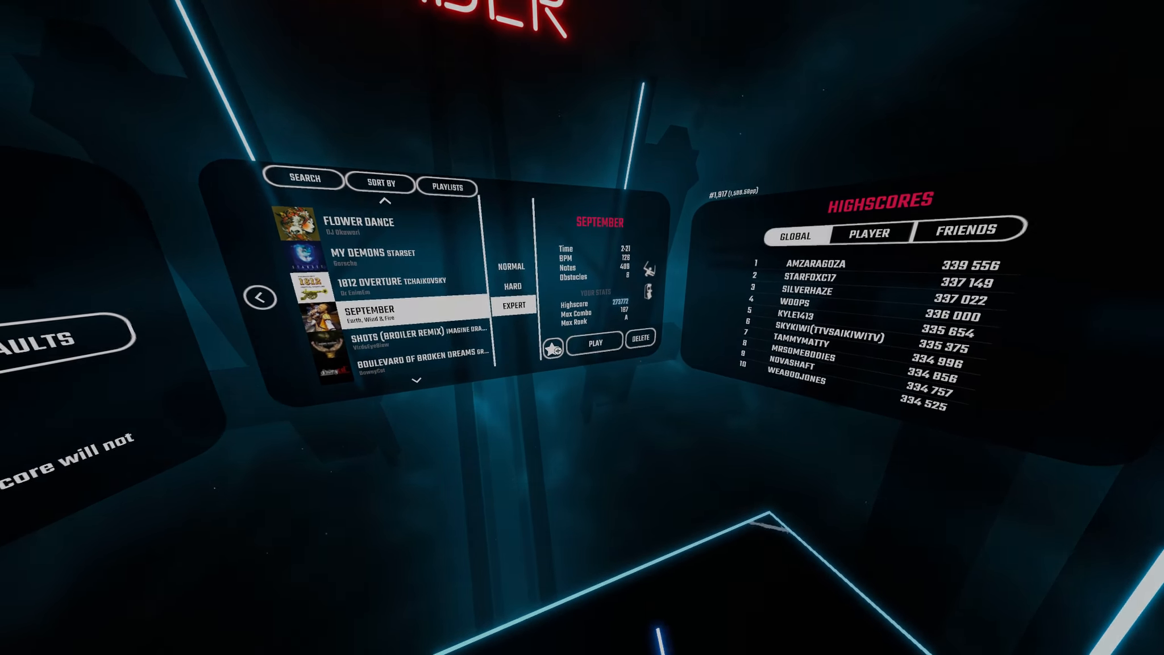
Launch the September level on Expert difficulty from the song selection screen.
click(594, 341)
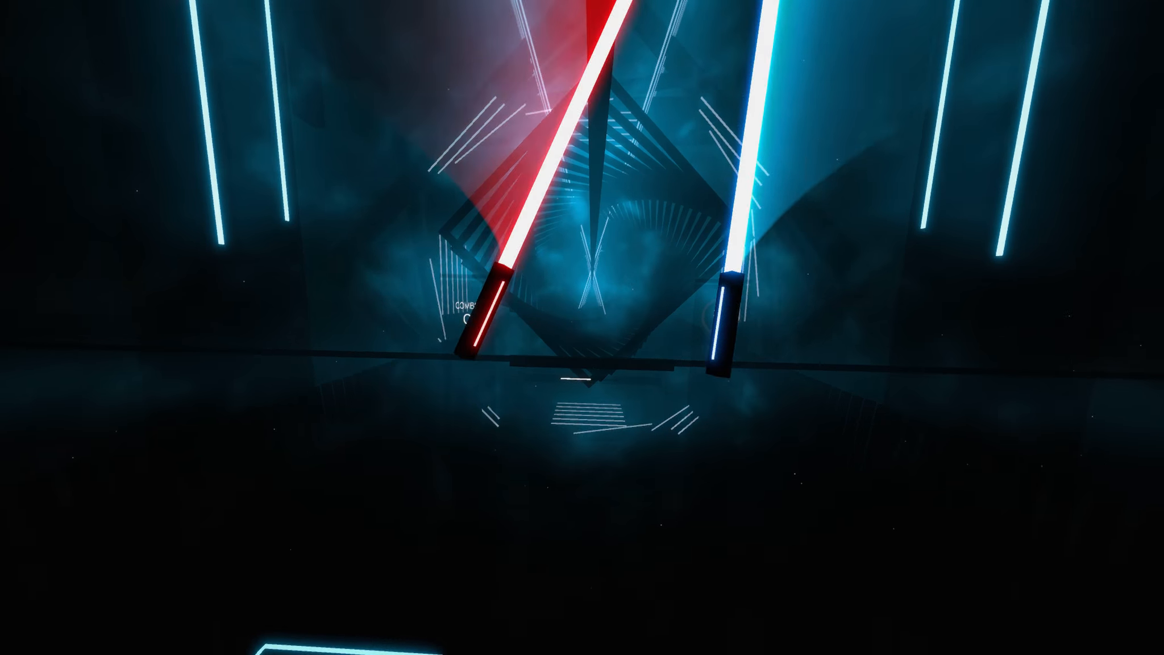